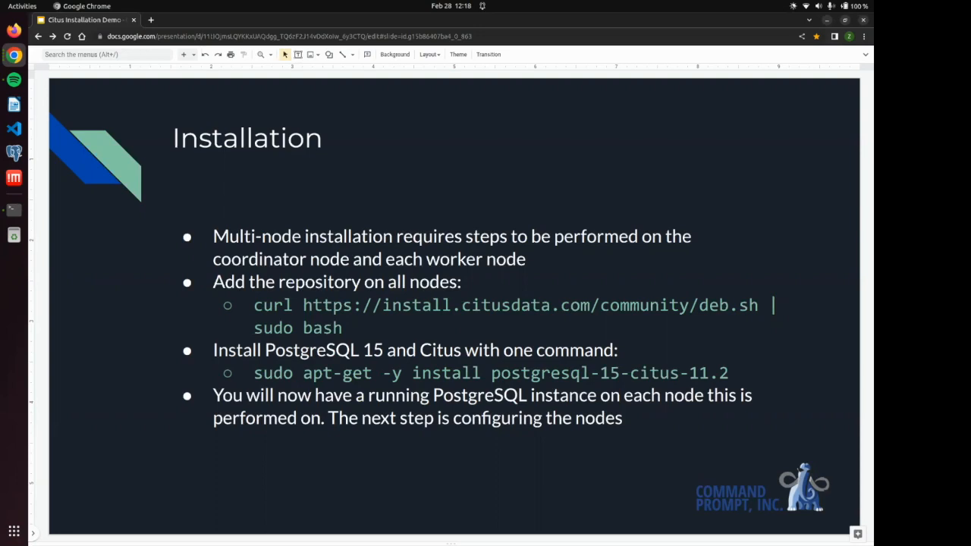
mouse_move(13, 273)
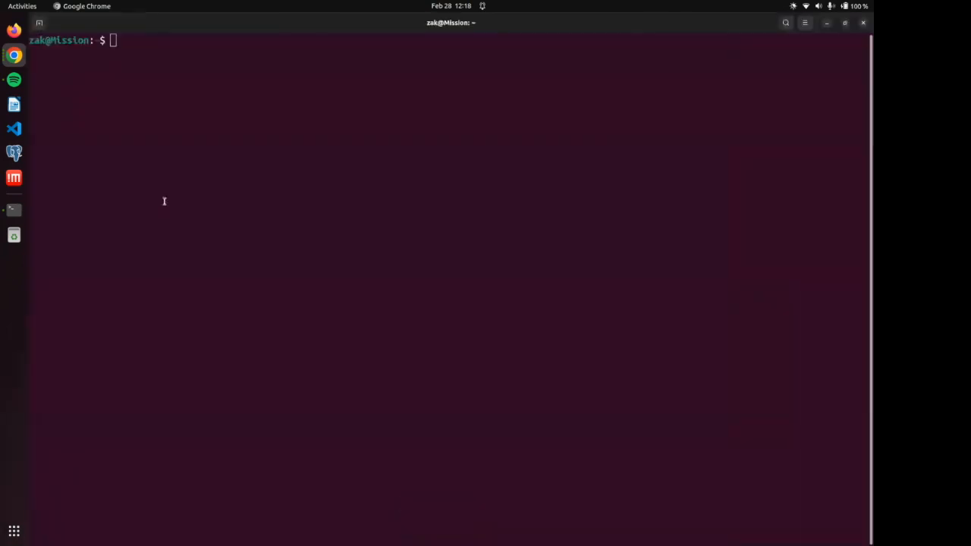
Step: Enter the citus LXD container as root with 'lxc shell citus'
type("lxc shell citus")
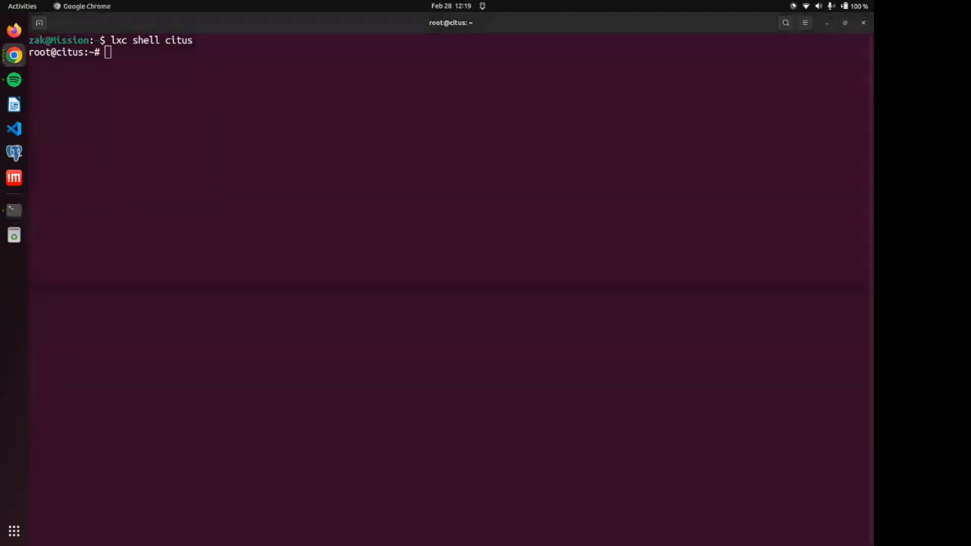
mouse_move(76, 214)
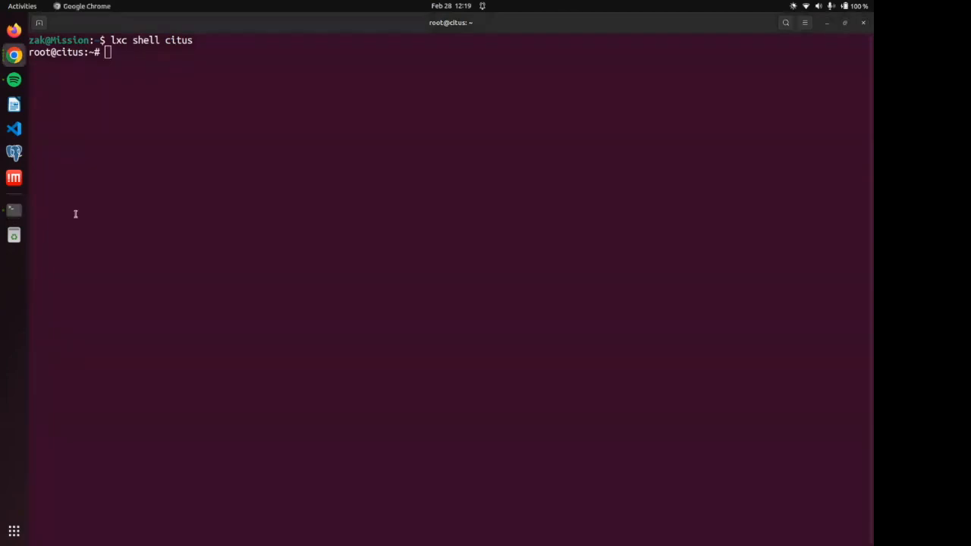
Step: Run the Citus community repo script from install.citusdata.com/community/deb.sh via curl piped to sudo bash
type("curl https://install.citusdata.com/community/deb.sh | sudo bash")
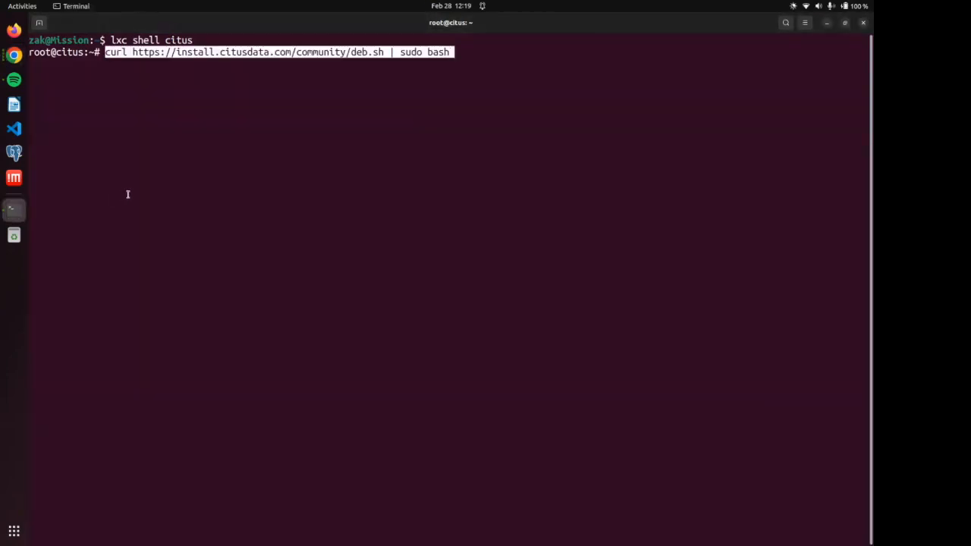
key("Return")
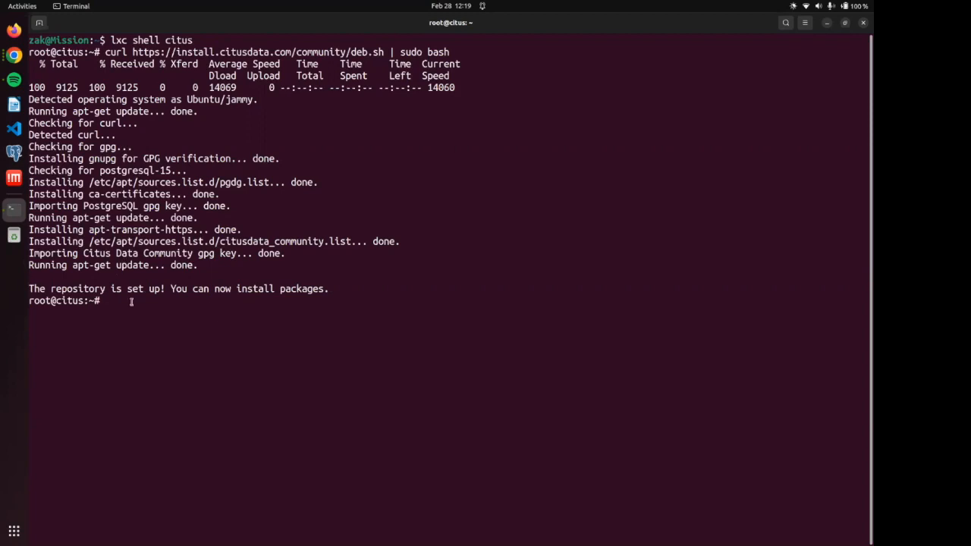
Step: Install postgresql-15-citus-11.2 with apt -y, then begin the sudo -iu postgres command
type("apt")
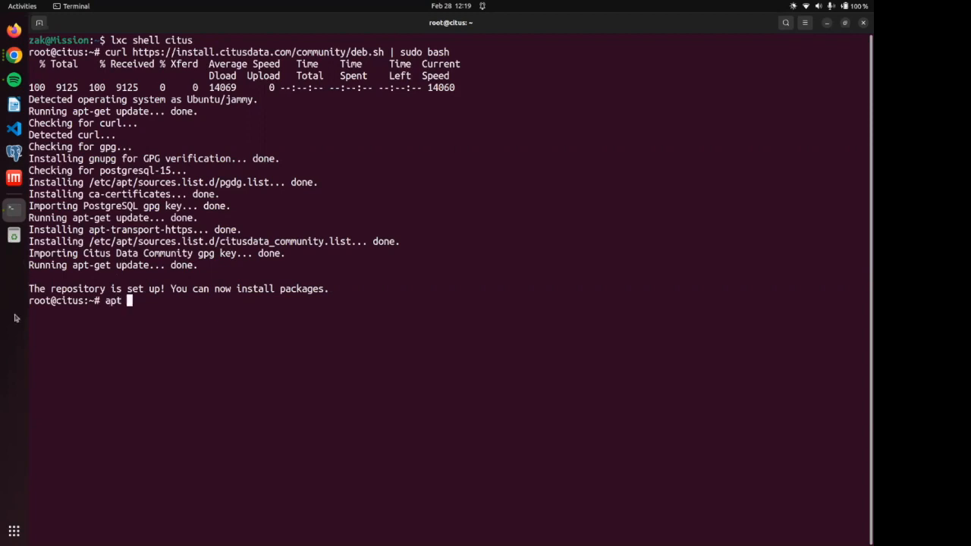
type("-y install")
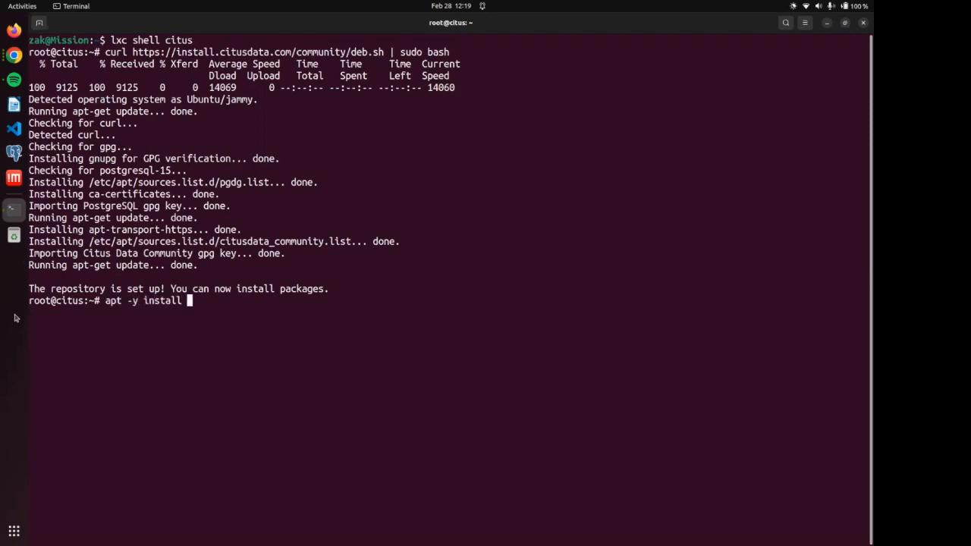
type("postgresql-")
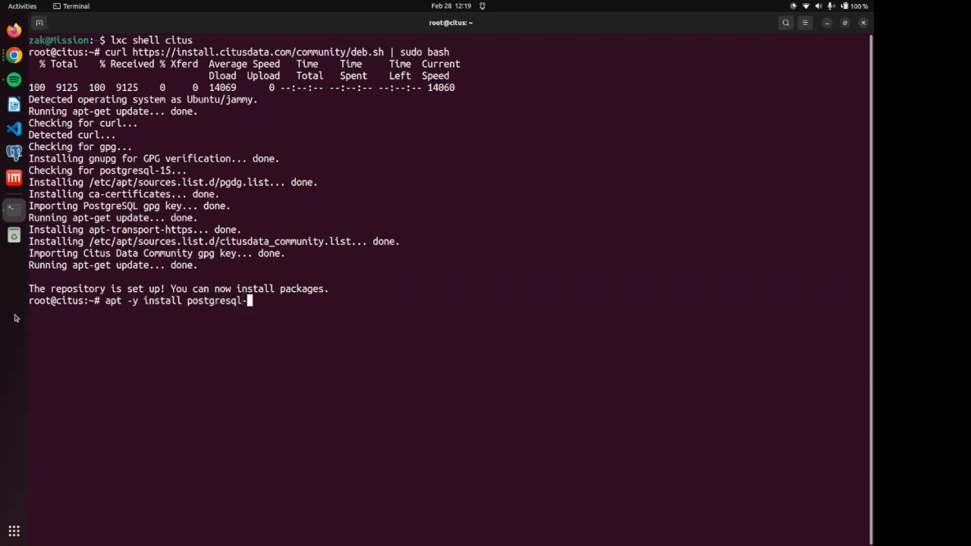
type("15-citu")
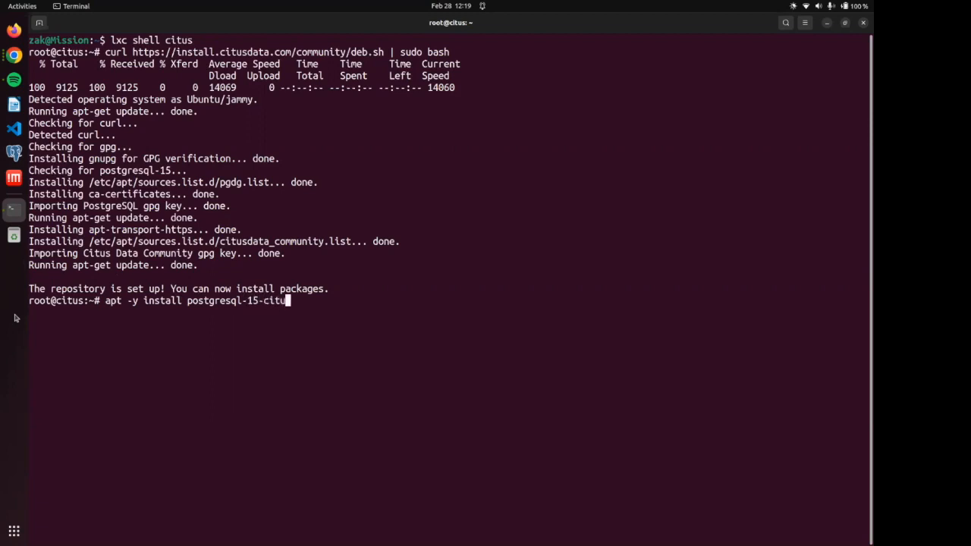
type("-1")
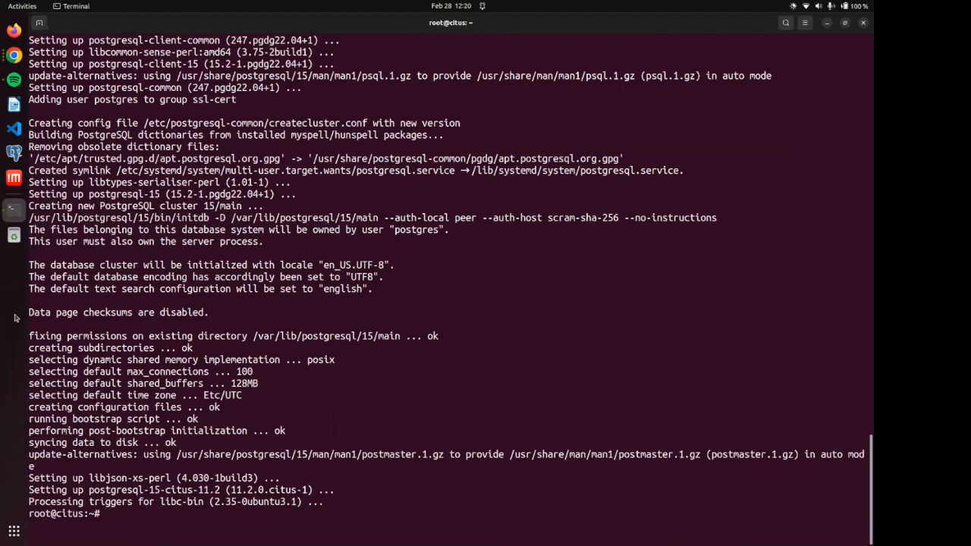
type("sudo -iu")
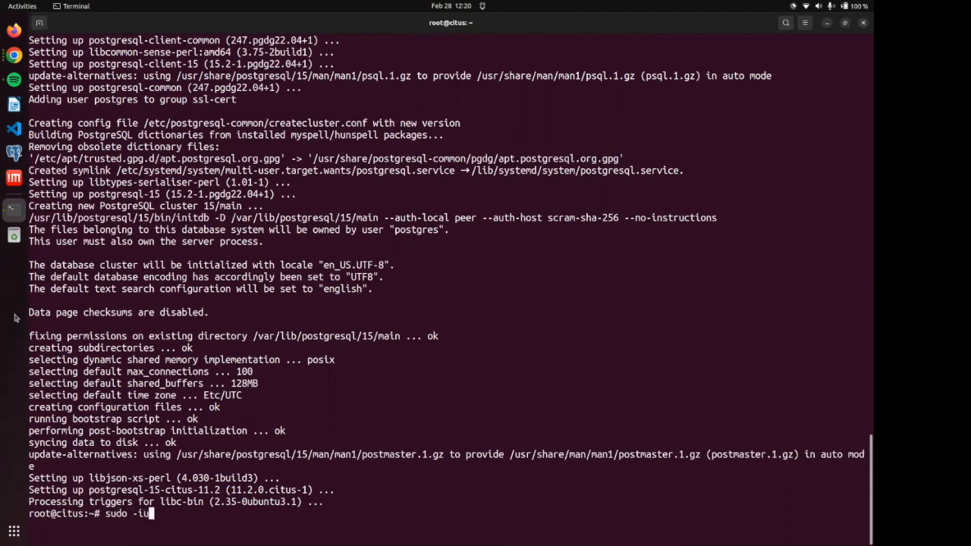
Step: Start psql as the postgres user and run 'select version();' to show PostgreSQL 15.2
type("postgres")
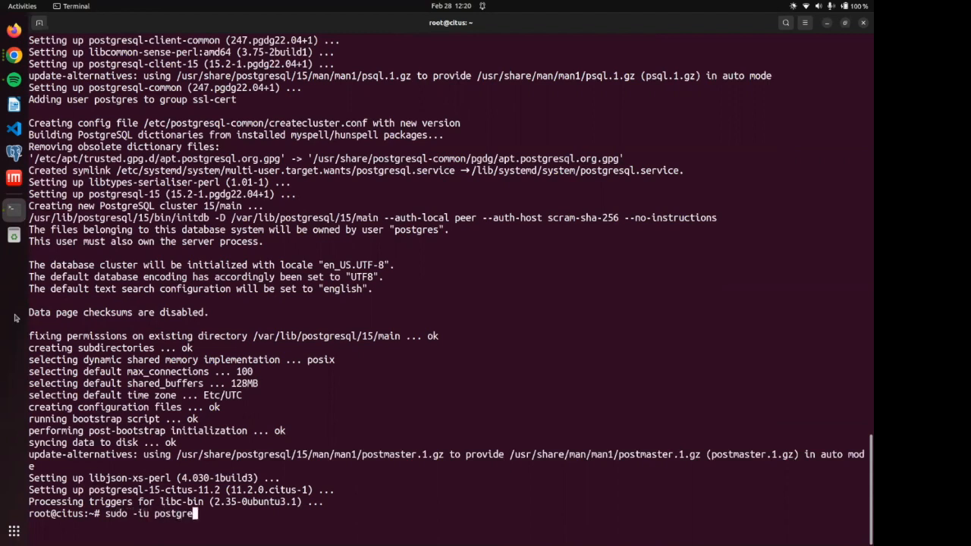
type("s psql")
key("Return")
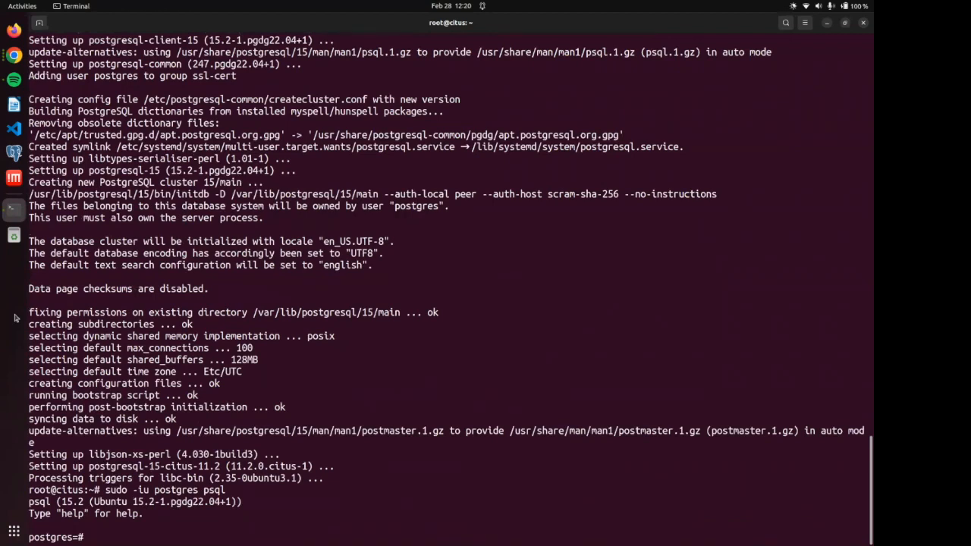
type("version(")
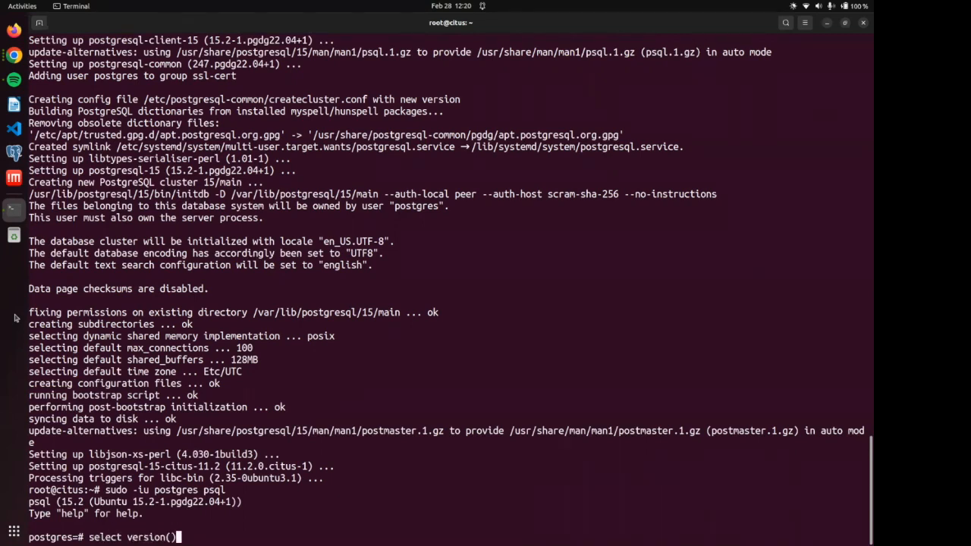
key("Return")
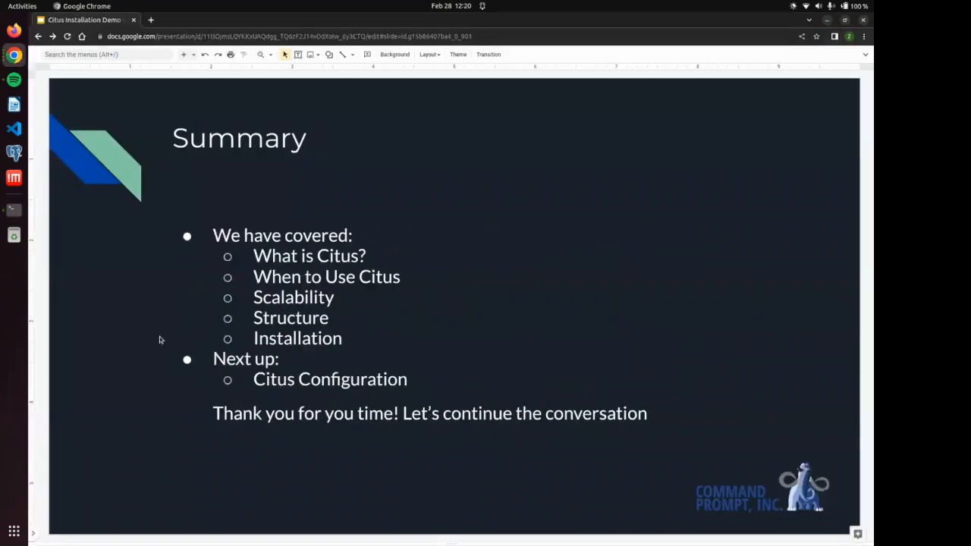
mouse_move(12, 337)
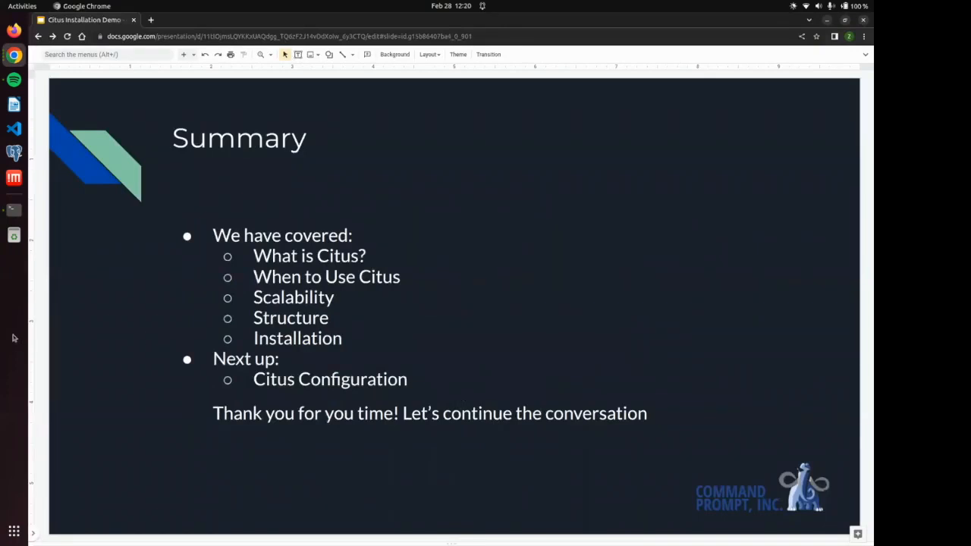